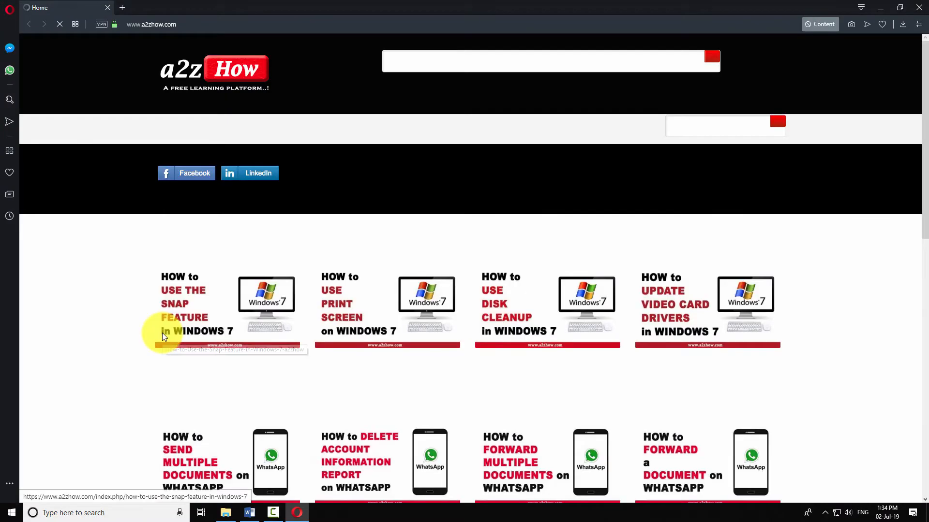
Step: Bring up Opera's main menu from the top-left logo
click(10, 9)
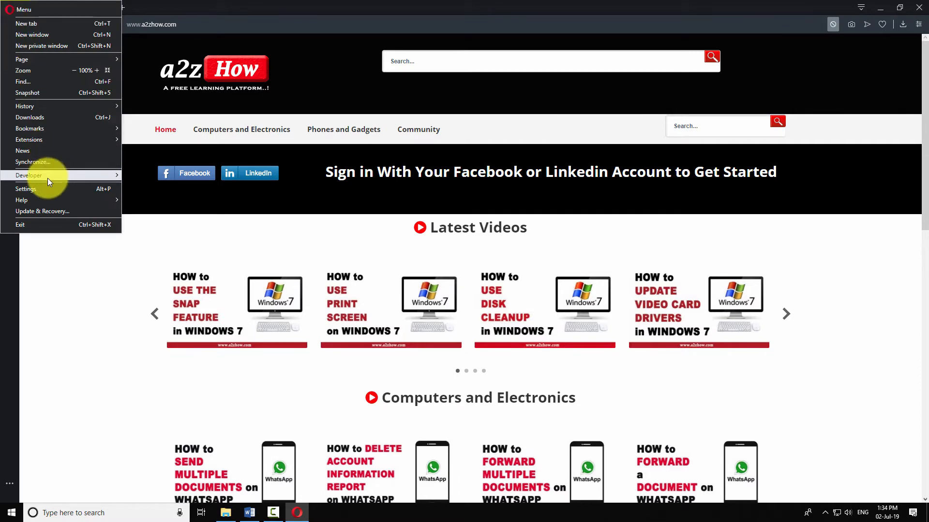
mouse_move(50, 189)
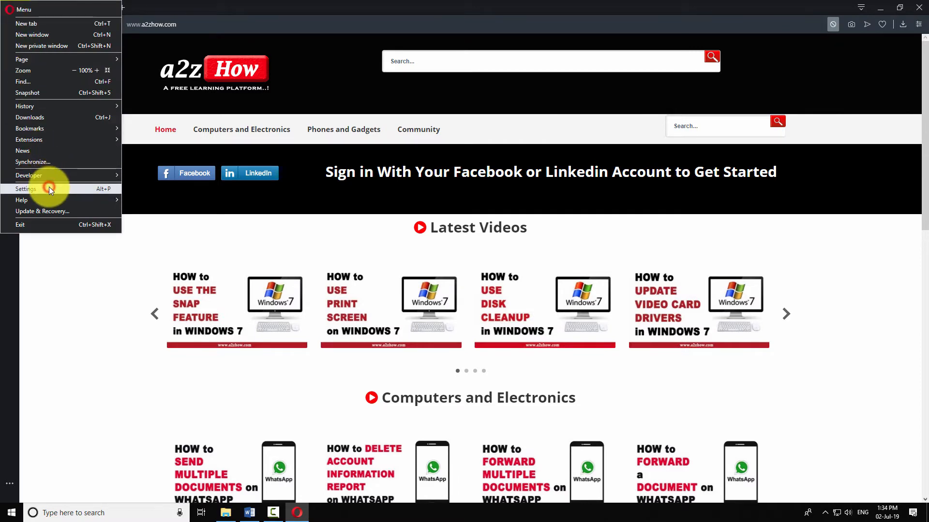
Step: Go to Settings > Advanced > Privacy & security and bring the Autofill section into view
click(26, 189)
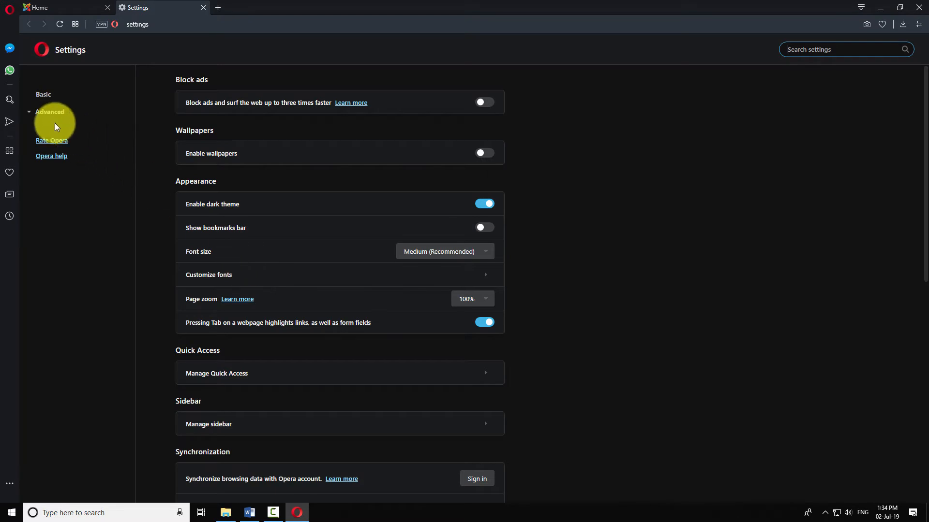
click(50, 112)
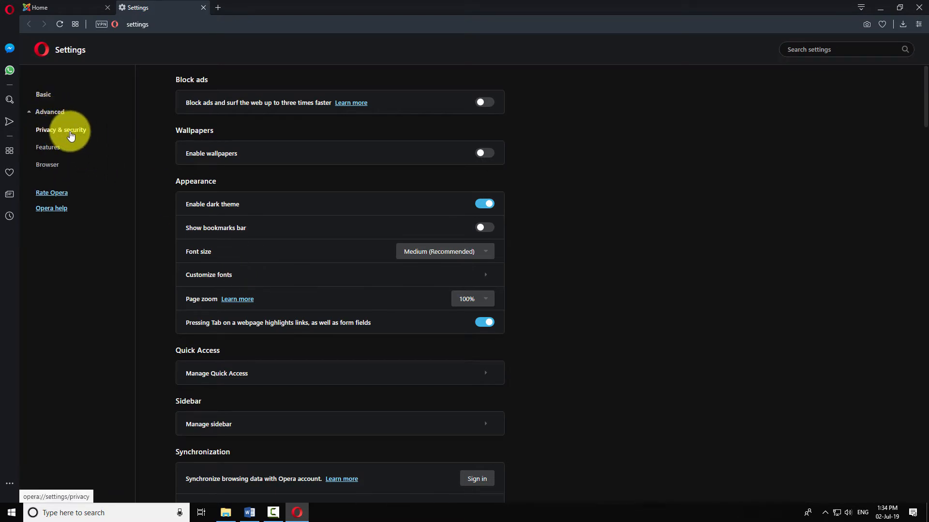
click(61, 130)
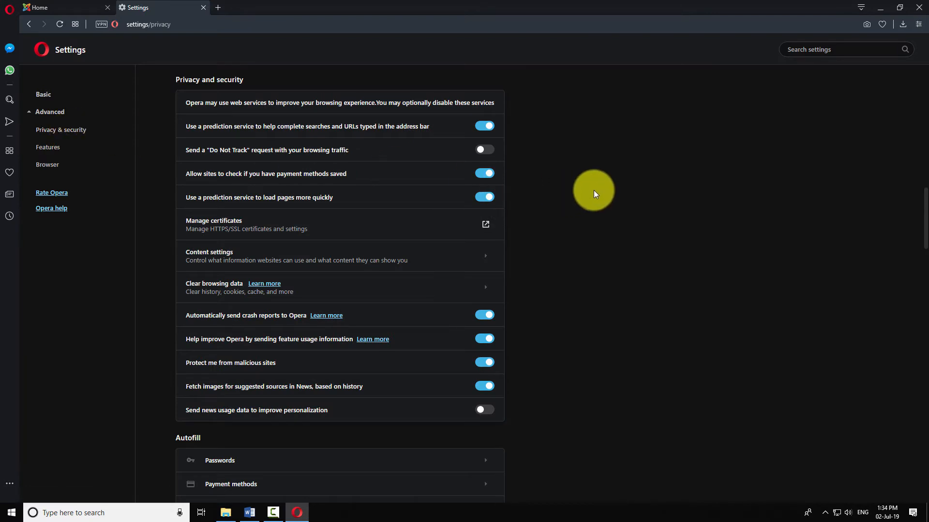
scroll(down, 3)
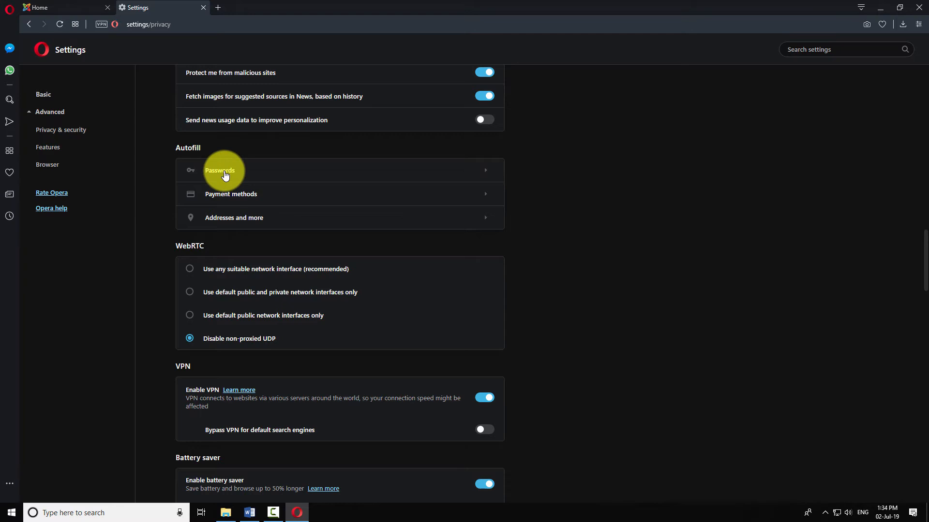
Step: In Passwords, switch on 'Offer to save passwords' and 'Auto Sign-in', then close Opera
click(220, 170)
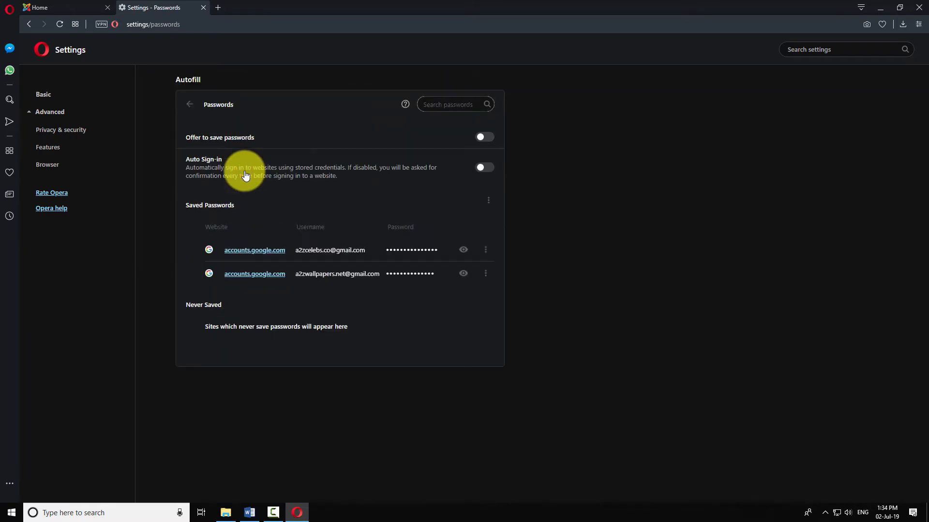
mouse_move(184, 145)
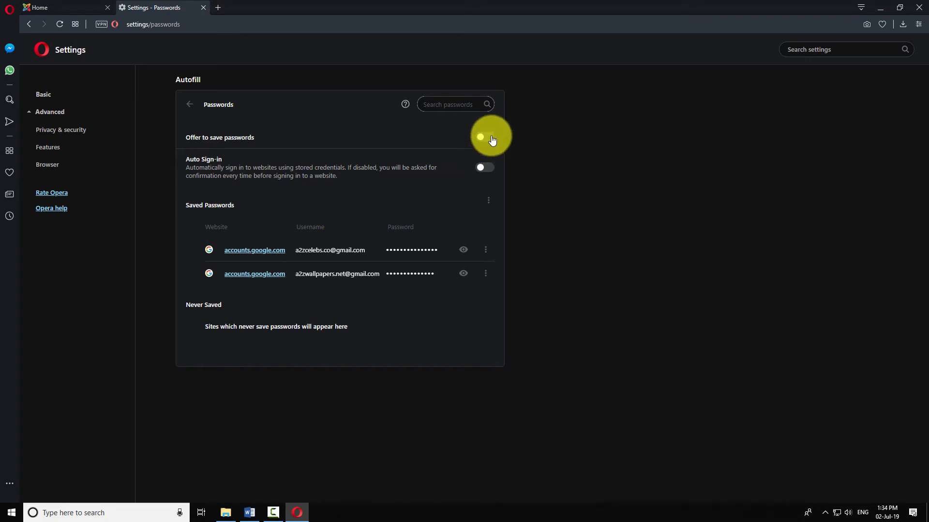
click(483, 137)
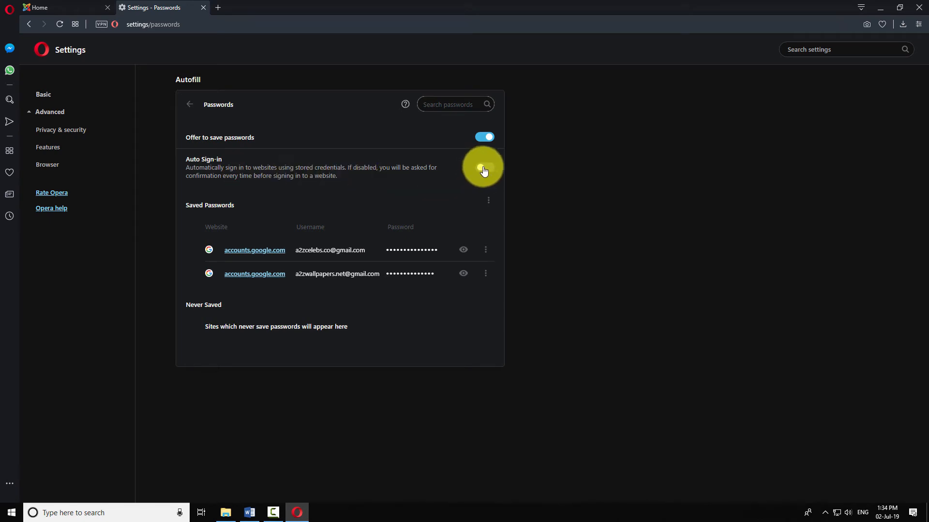
click(483, 167)
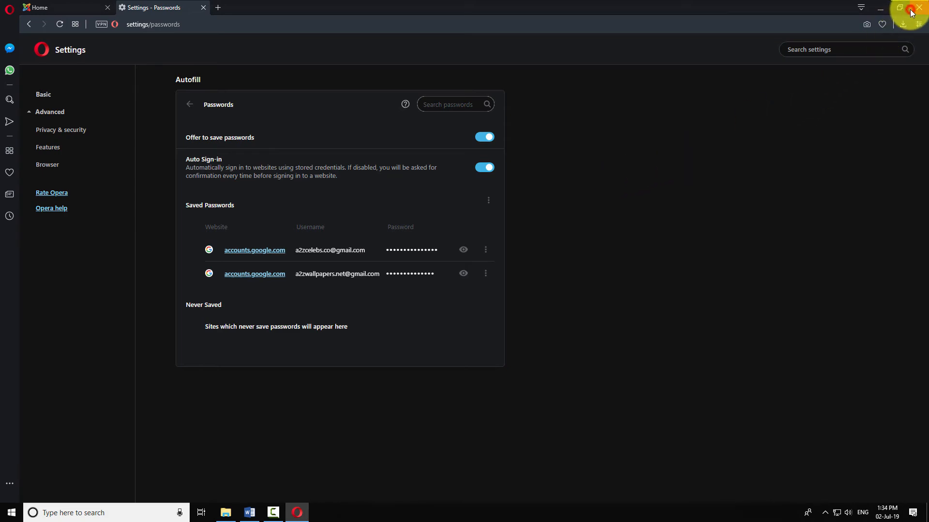
click(911, 7)
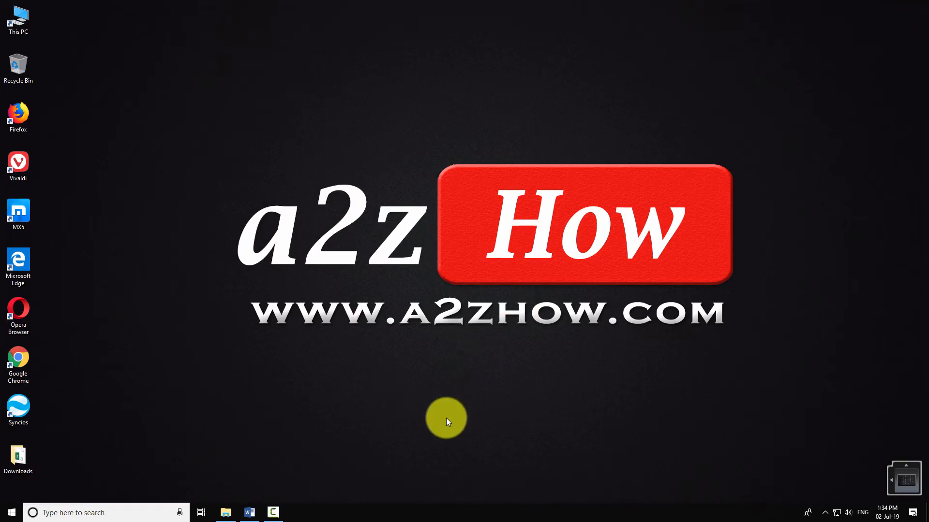